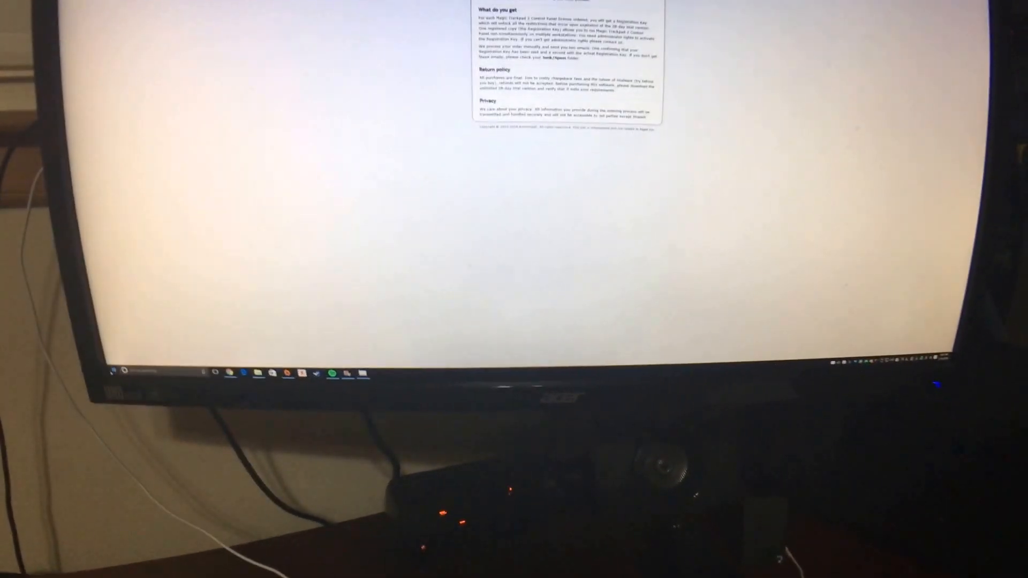
Bring up the Windows Start menu over the Magic Trackpad purchase page
{"action": "left_click", "coordinate": [114, 373]}
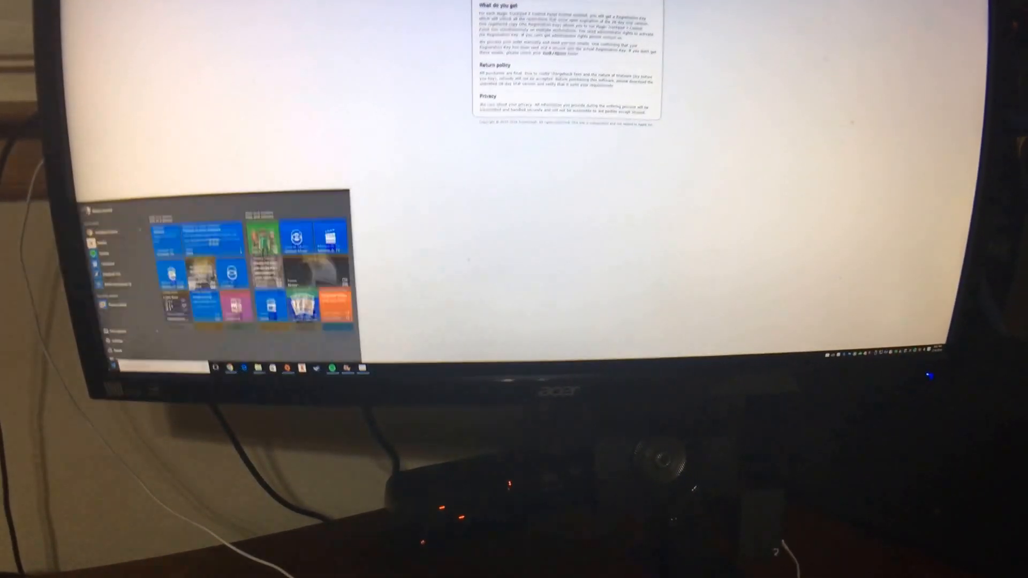